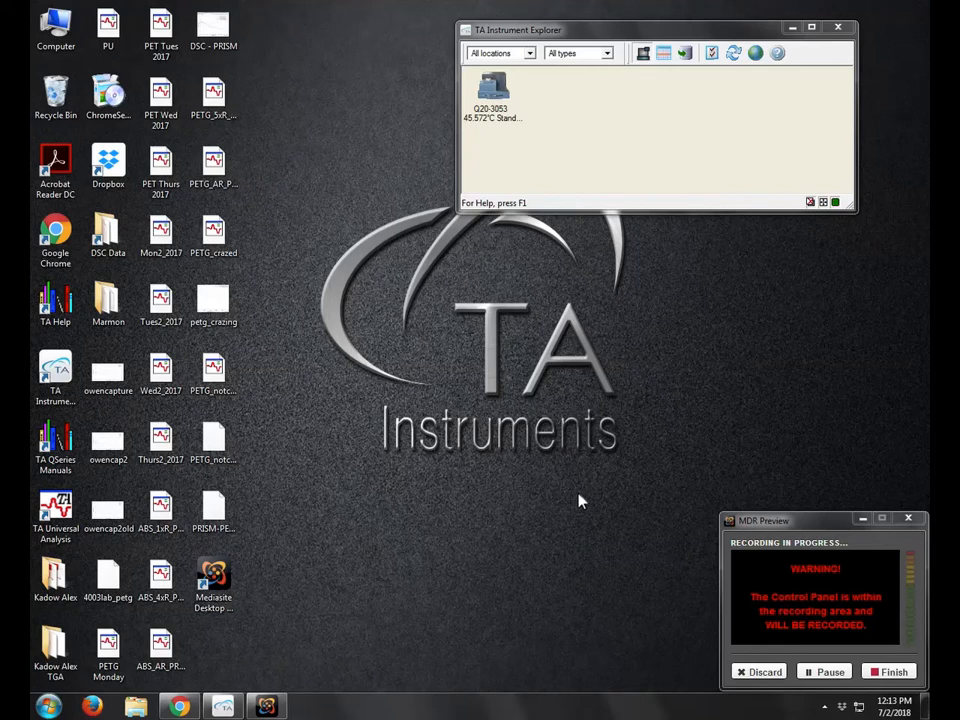
{"action": "mouse_move", "coordinate": [622, 492]}
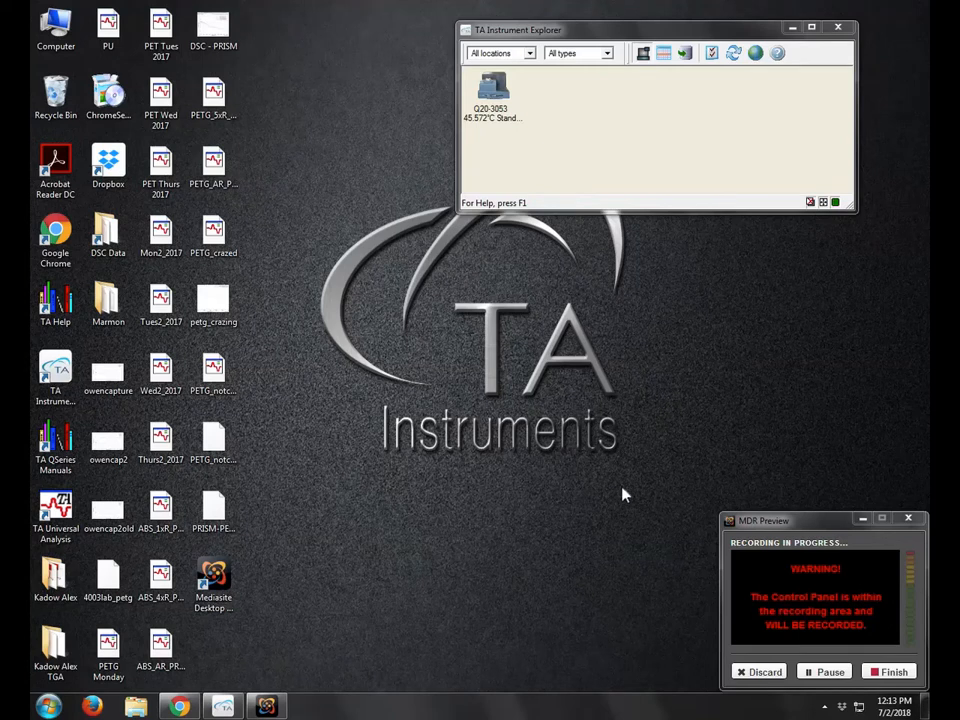
{"action": "mouse_move", "coordinate": [536, 350]}
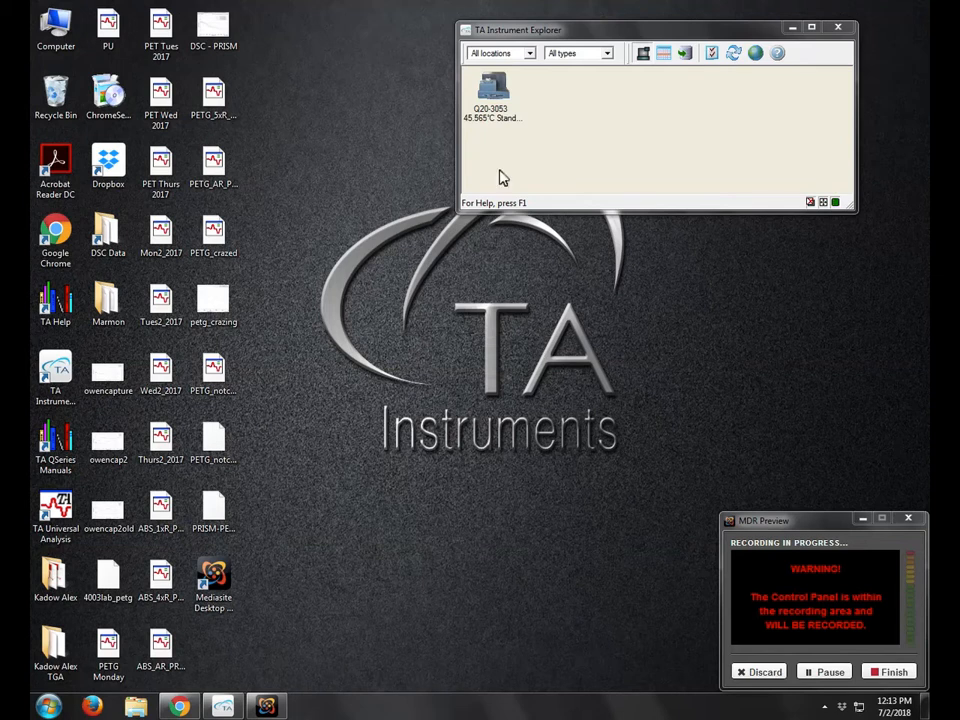
Drag the TA Instrument Explorer window to the centre of the screen.
{"action": "left_click_drag", "start_coordinate": [516, 30], "coordinate": [398, 140]}
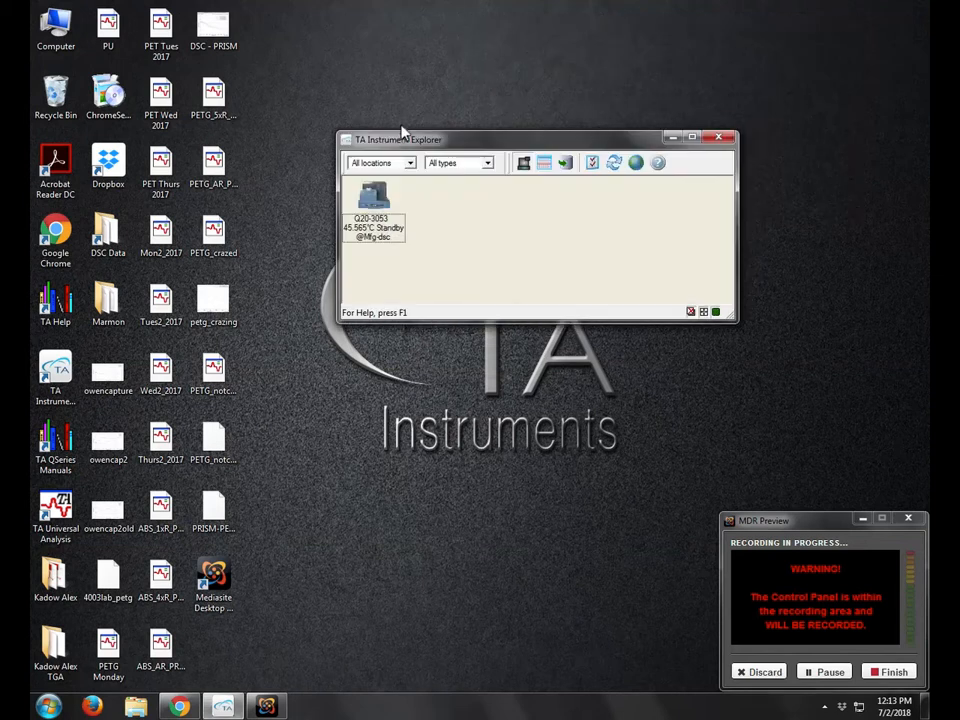
{"action": "mouse_move", "coordinate": [470, 144]}
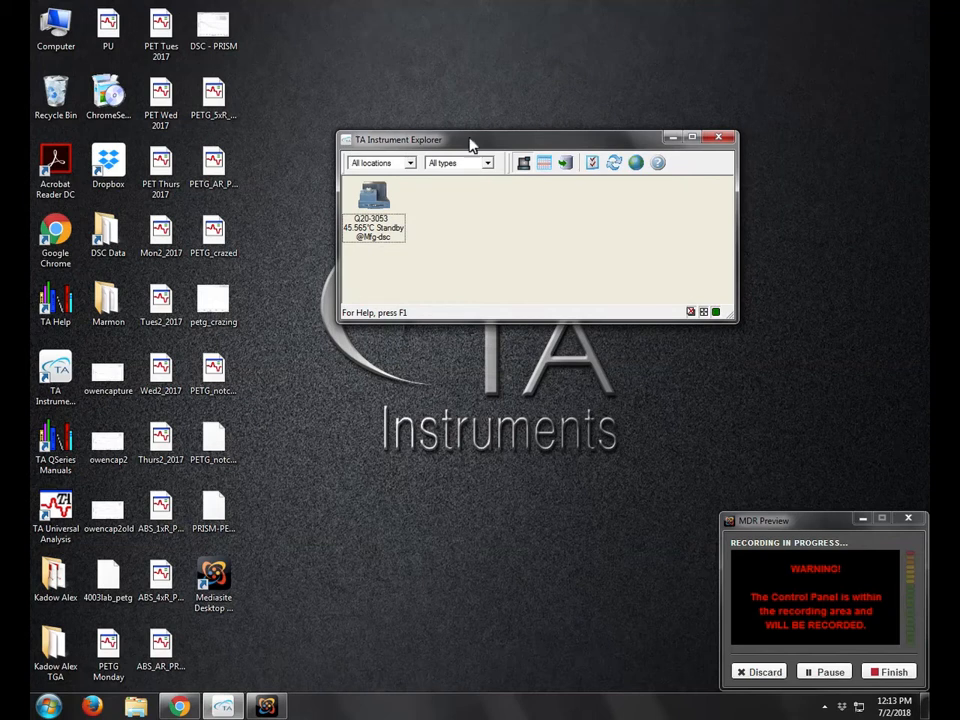
{"action": "left_click", "coordinate": [48, 706]}
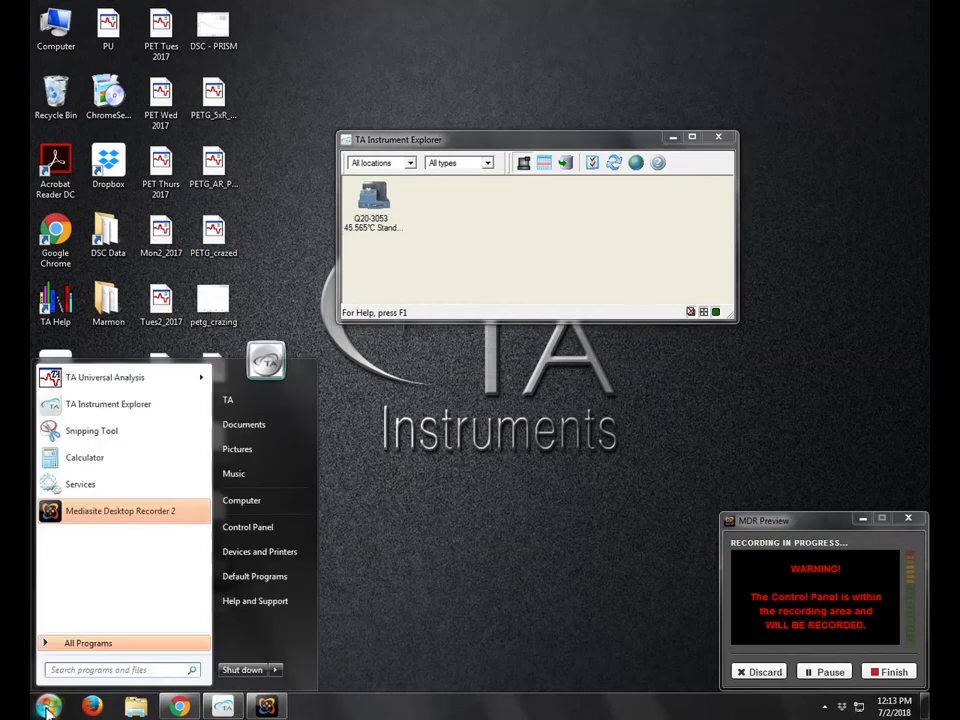
{"action": "mouse_move", "coordinate": [108, 404]}
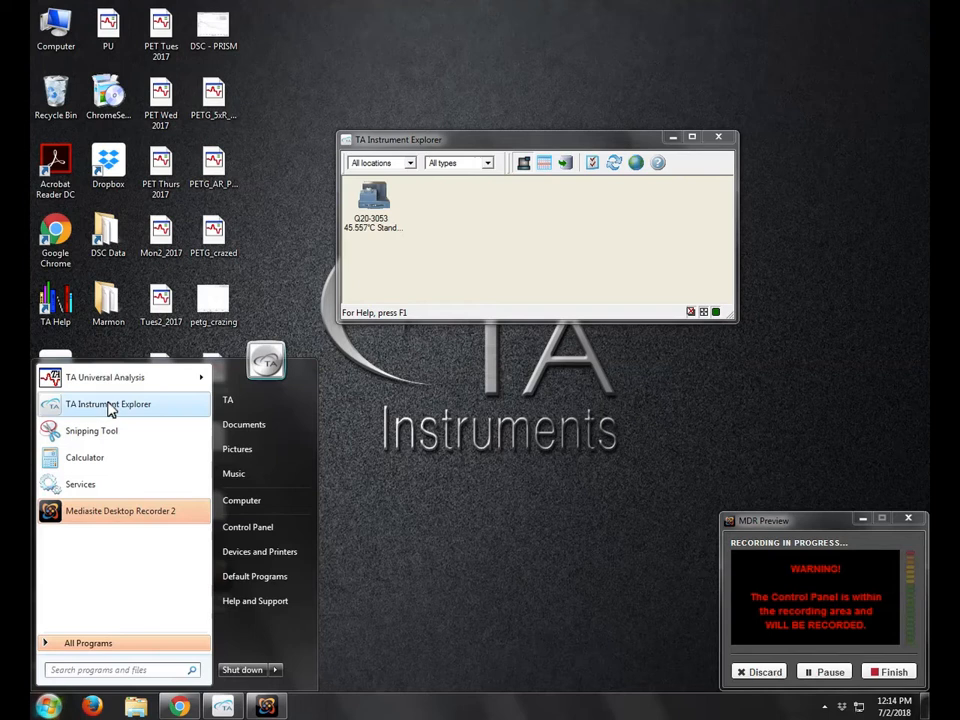
{"action": "left_click", "coordinate": [464, 400]}
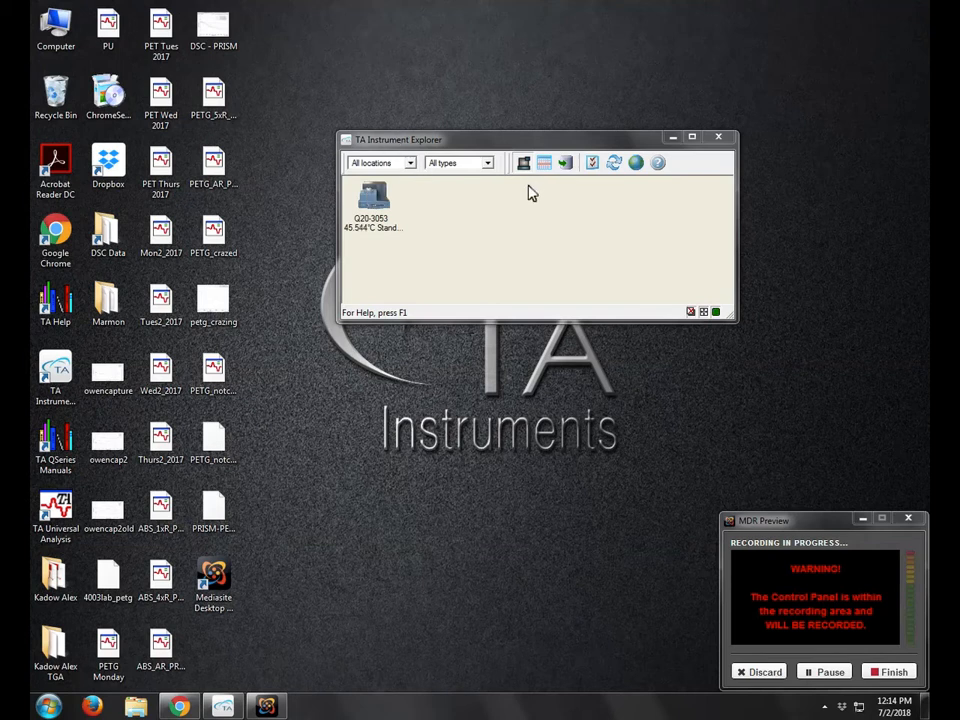
{"action": "mouse_move", "coordinate": [520, 194]}
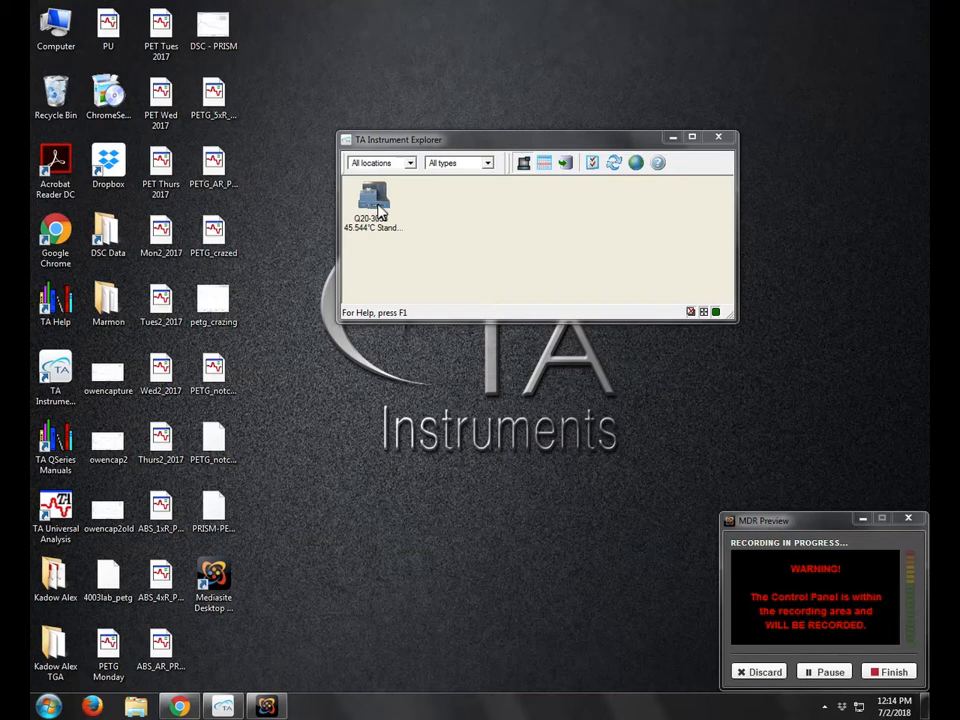
Connect to the DSC instrument from the Explorer's context menu.
{"action": "right_click", "coordinate": [372, 198]}
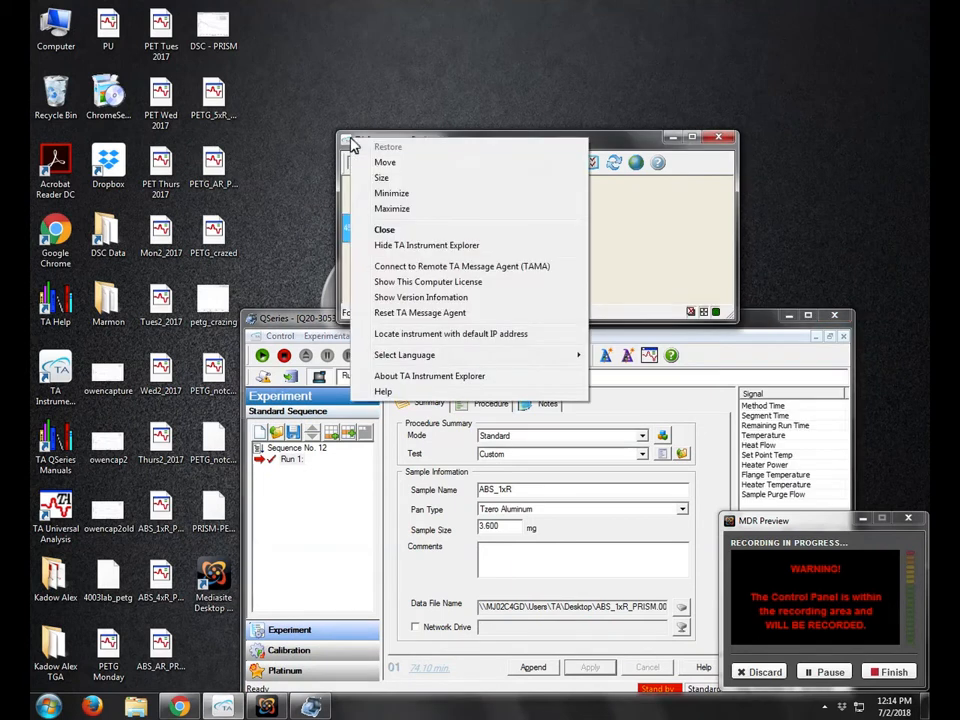
{"action": "mouse_move", "coordinate": [416, 312]}
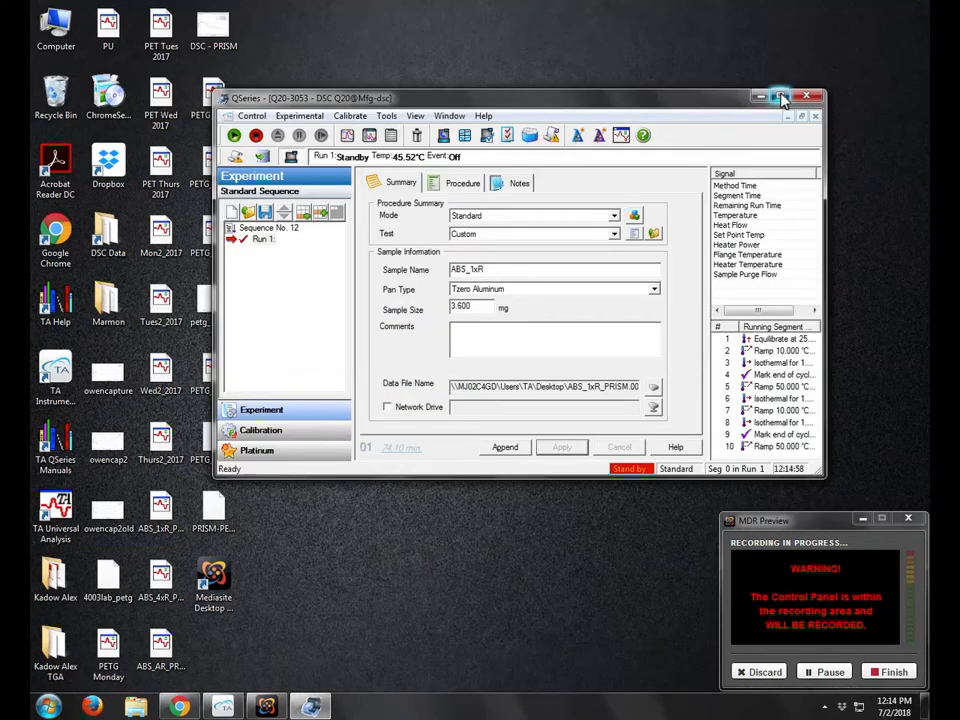
Maximize the Q Series DSC control window to full screen.
{"action": "left_click", "coordinate": [782, 96]}
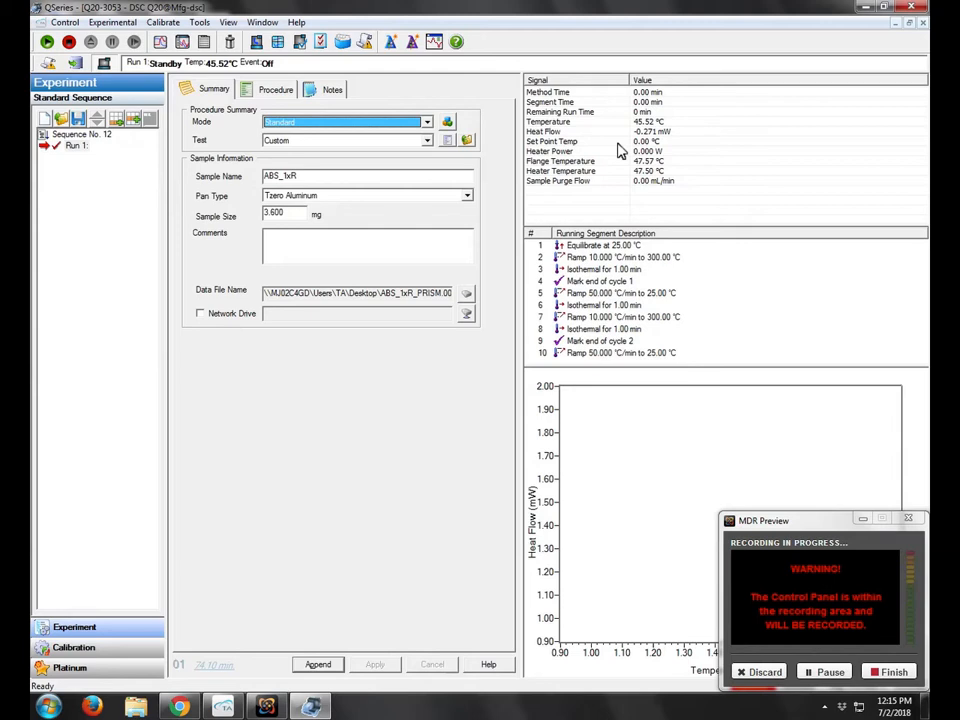
{"action": "mouse_move", "coordinate": [648, 188]}
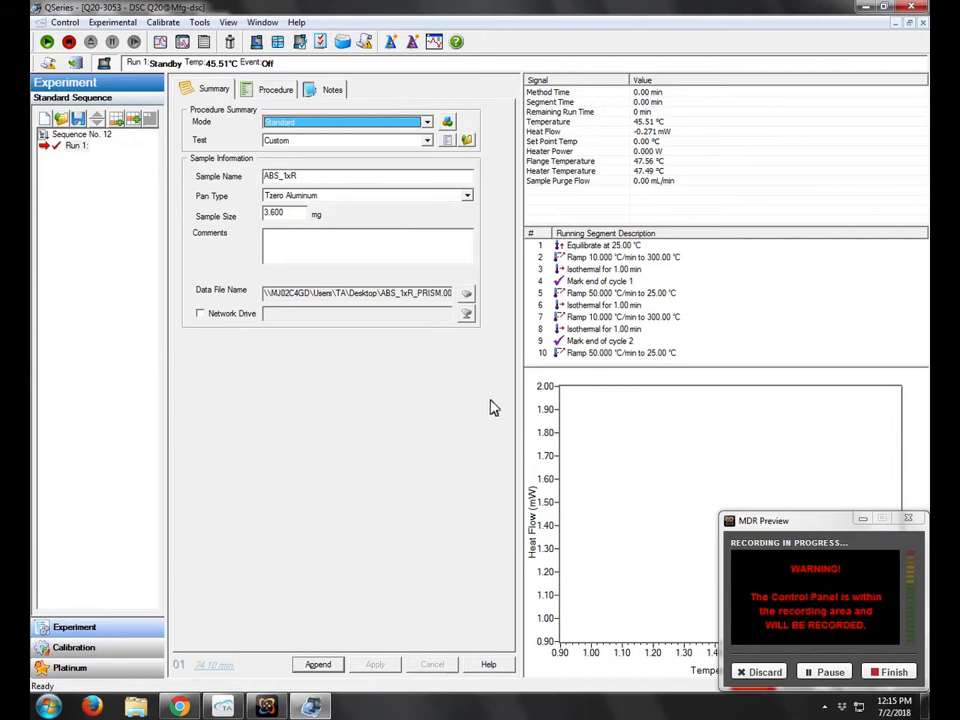
{"action": "mouse_move", "coordinate": [388, 388]}
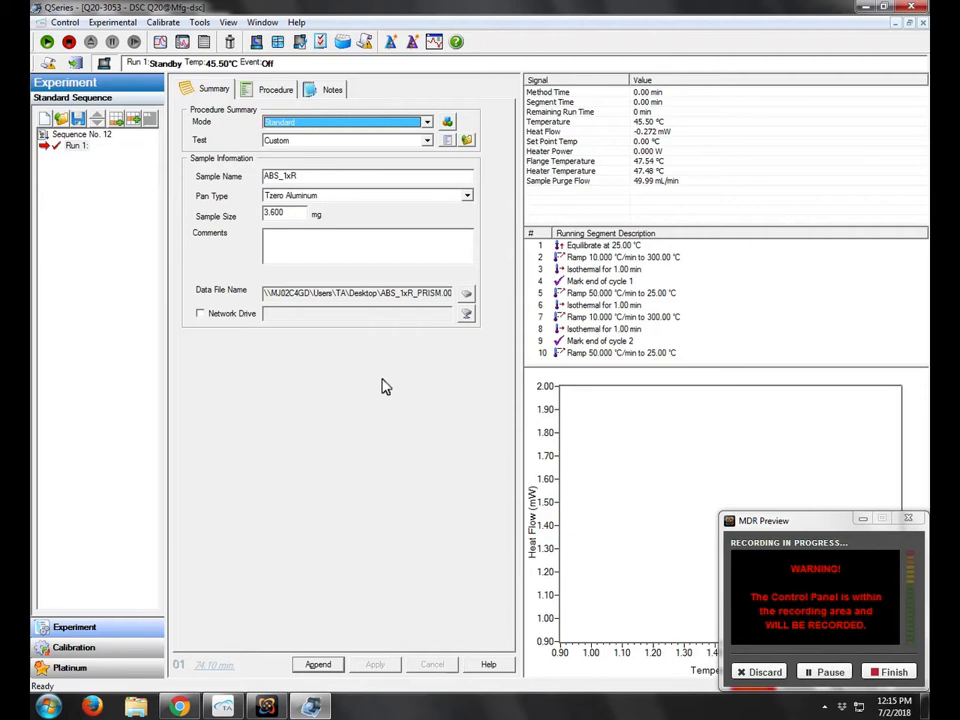
{"action": "mouse_move", "coordinate": [258, 360]}
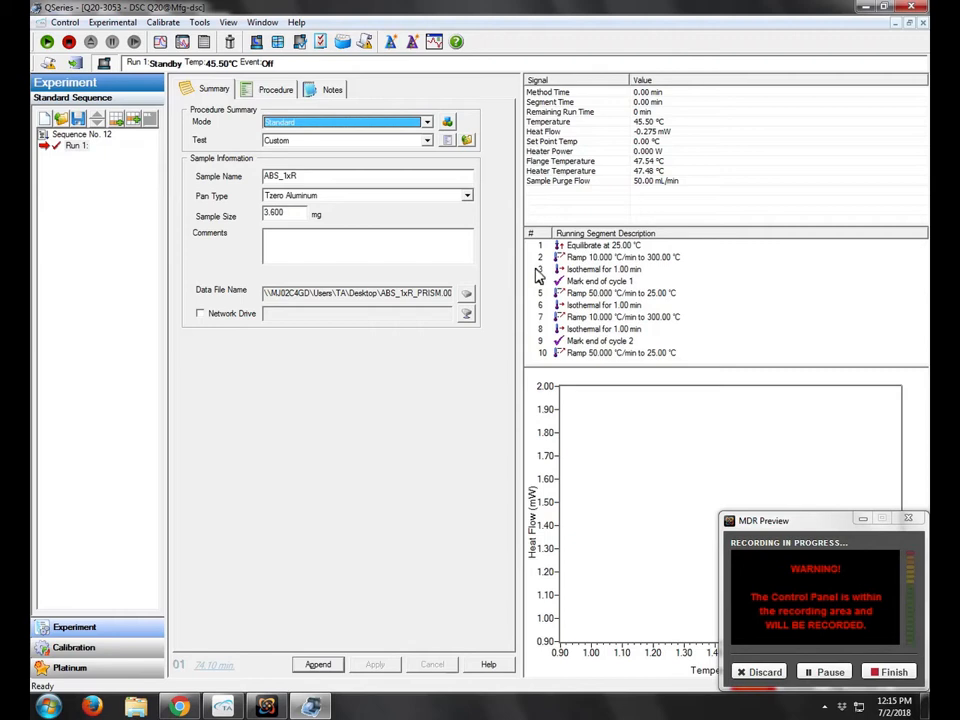
Send the DSC cell to its 25 °C standby temperature via the Control menu.
{"action": "left_click", "coordinate": [64, 22]}
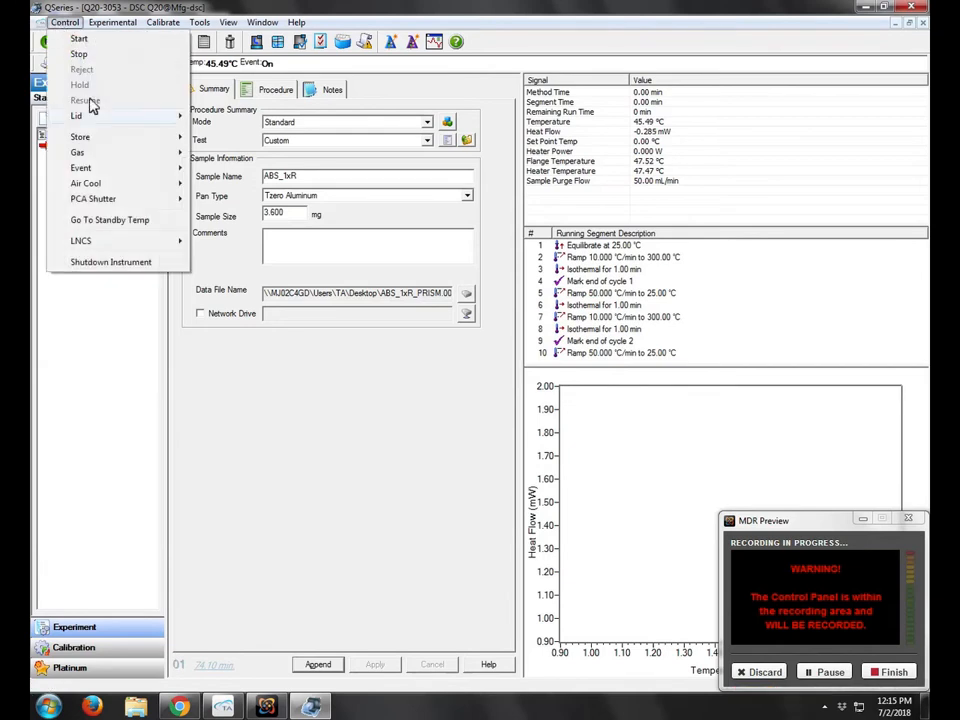
{"action": "mouse_move", "coordinate": [110, 218]}
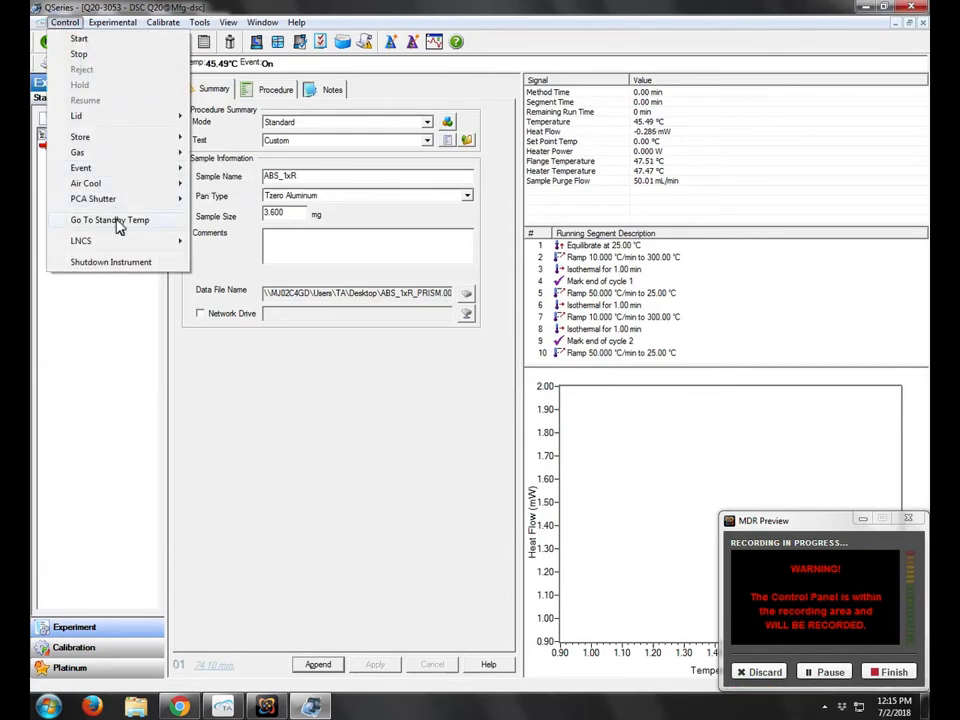
{"action": "left_click", "coordinate": [110, 218]}
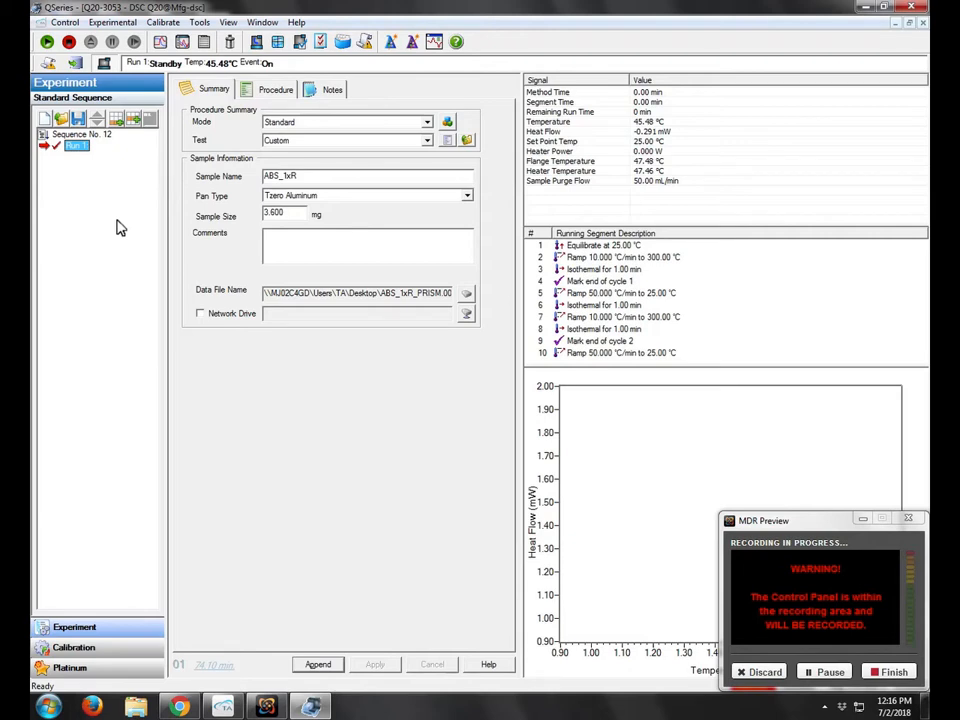
{"action": "mouse_move", "coordinate": [830, 120]}
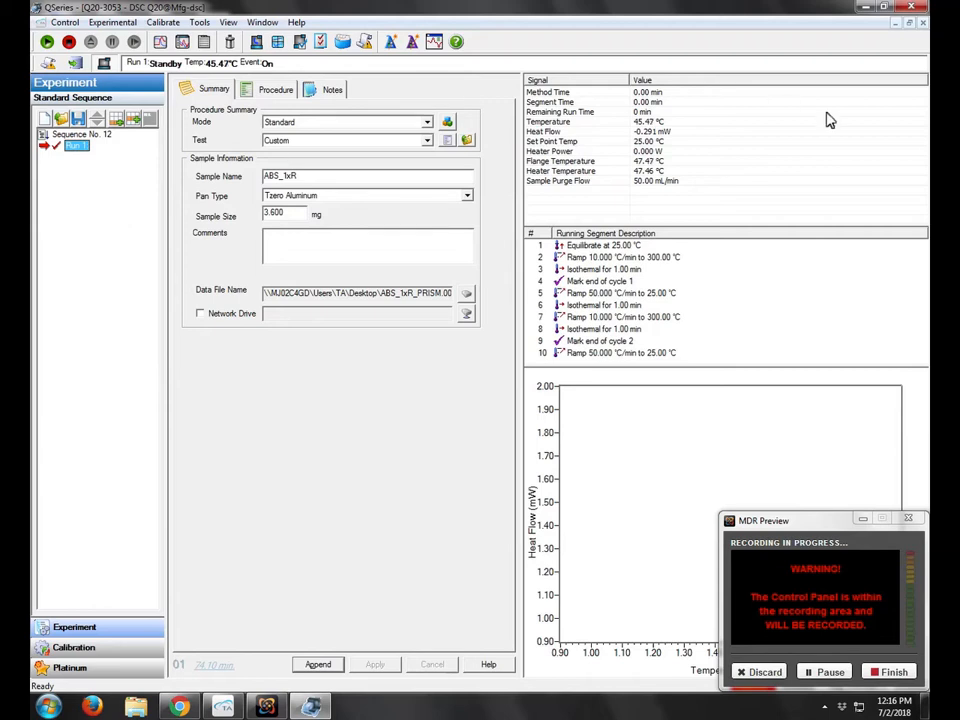
{"action": "mouse_move", "coordinate": [650, 128]}
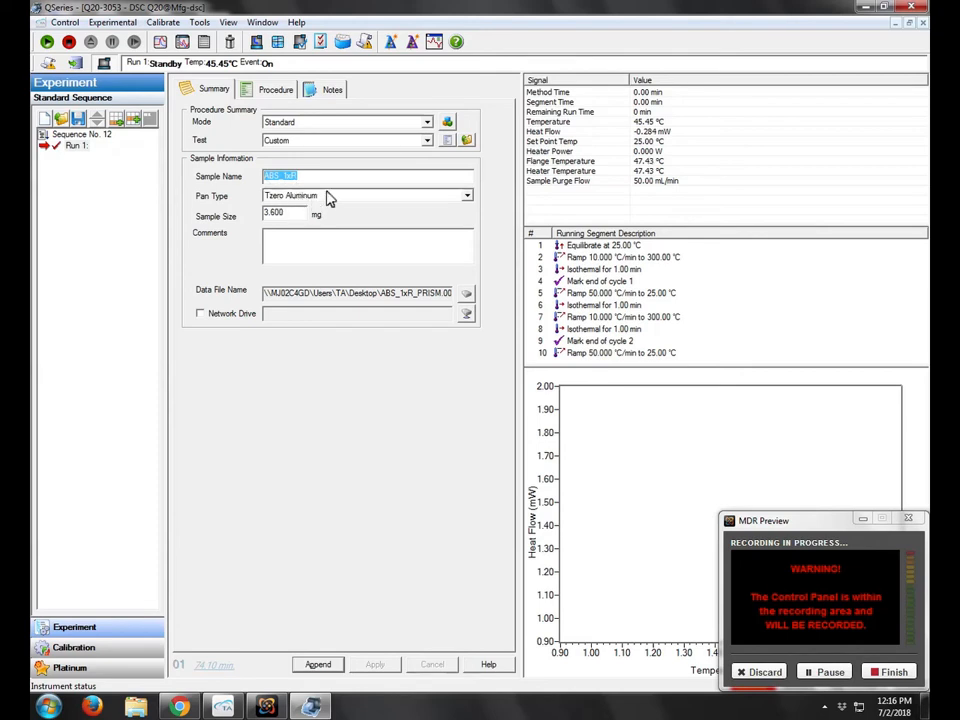
{"action": "mouse_move", "coordinate": [272, 204]}
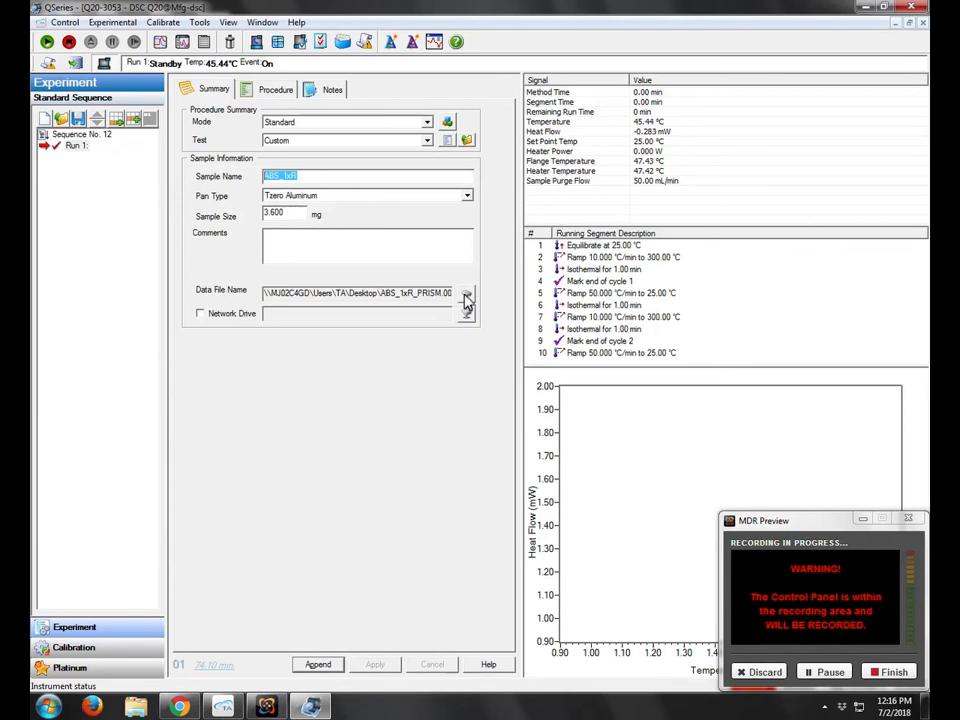
Browse for the Run 1 data file name, showing the Desktop folder.
{"action": "left_click", "coordinate": [466, 292]}
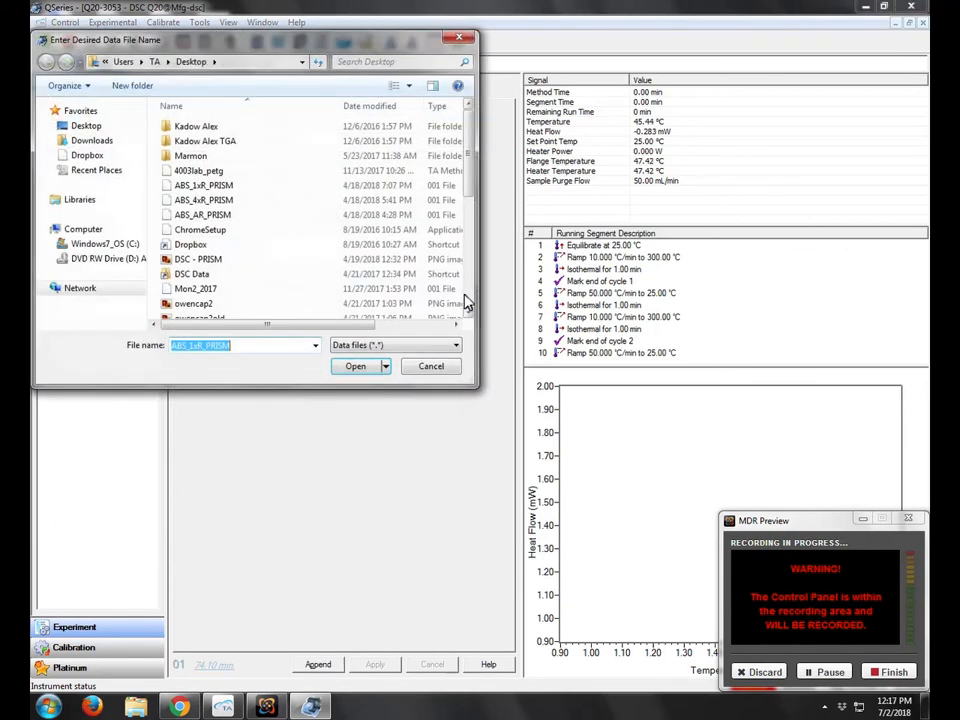